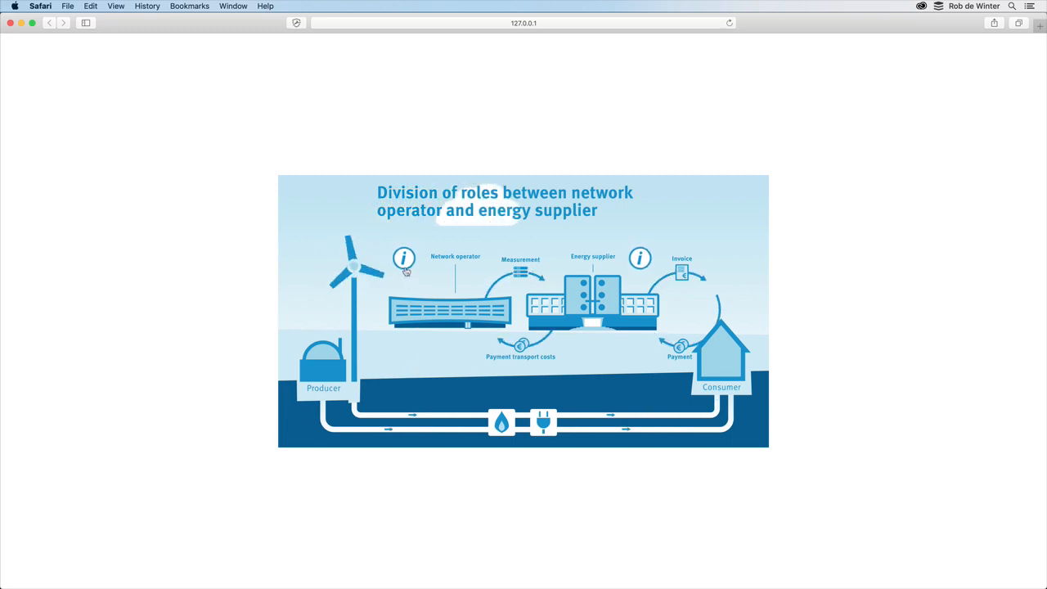
Try the info popup on the test page, then run Control > Test to preview the movie in the browser
{"action": "left_click", "coordinate": [402, 258]}
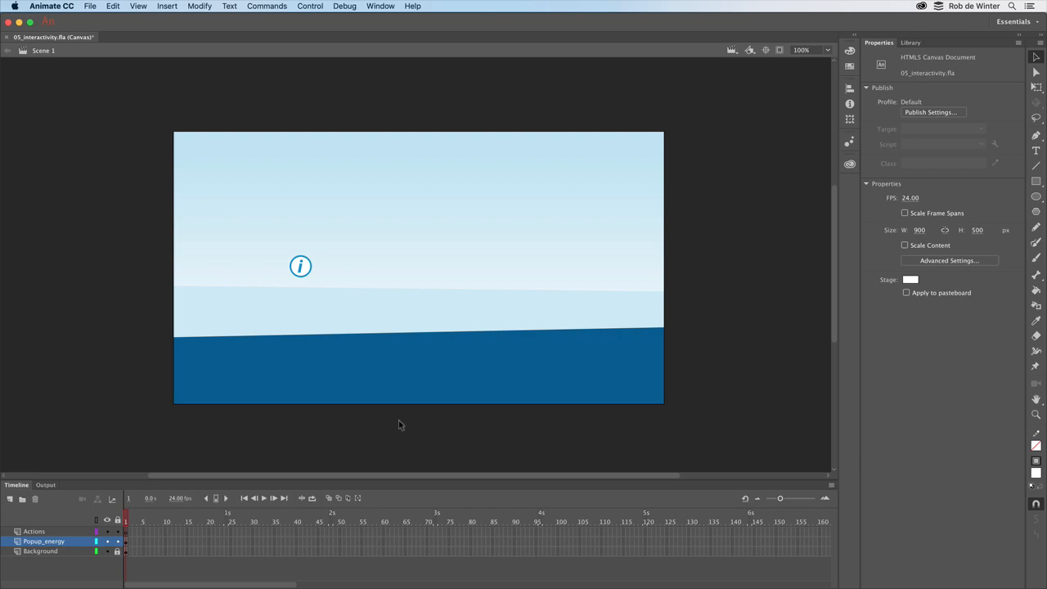
{"action": "mouse_move", "coordinate": [323, 98]}
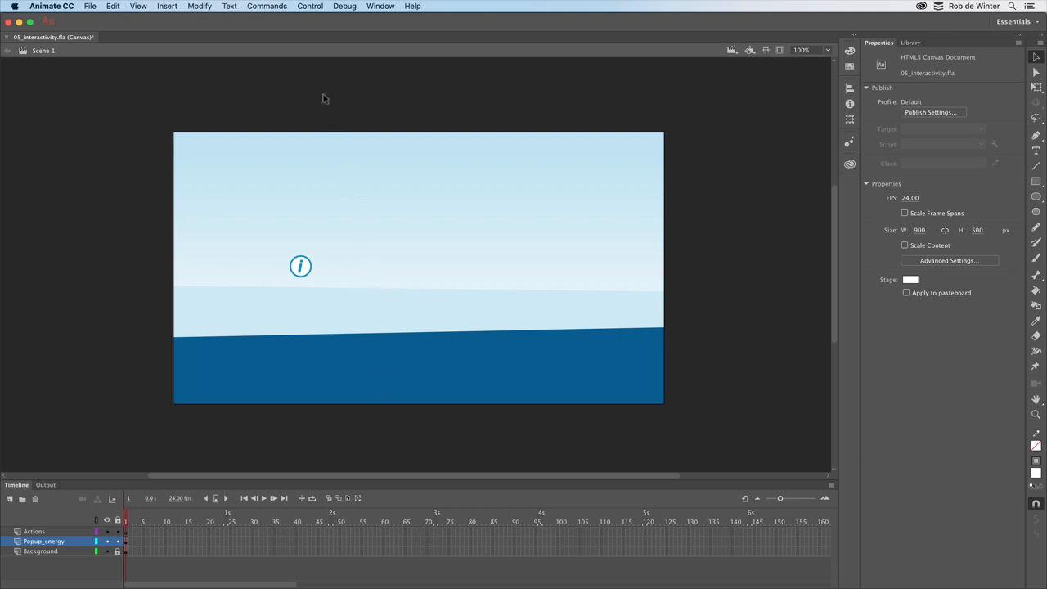
{"action": "left_click", "coordinate": [309, 7]}
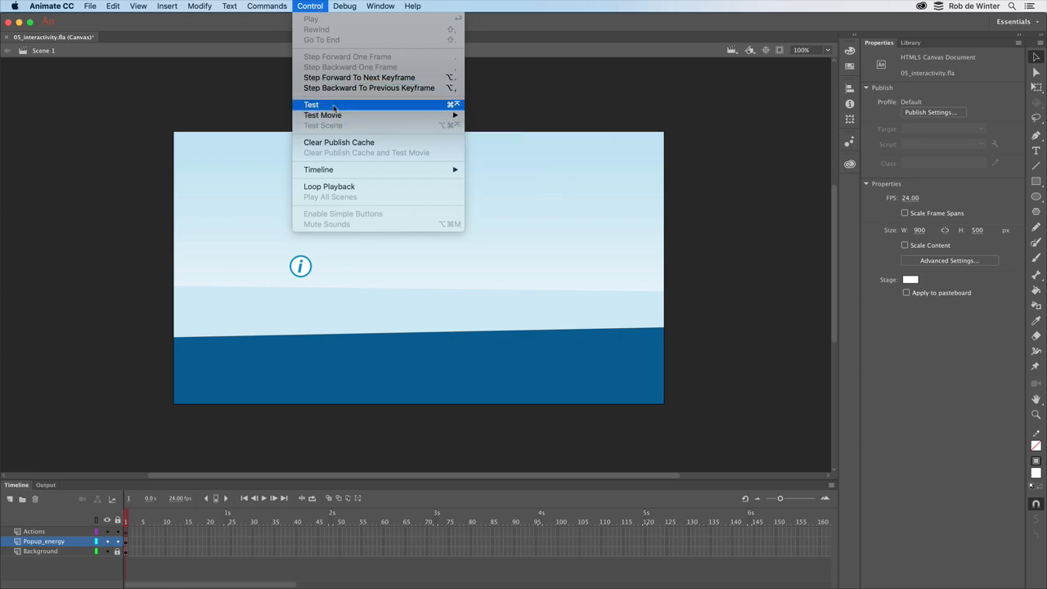
{"action": "left_click", "coordinate": [322, 114]}
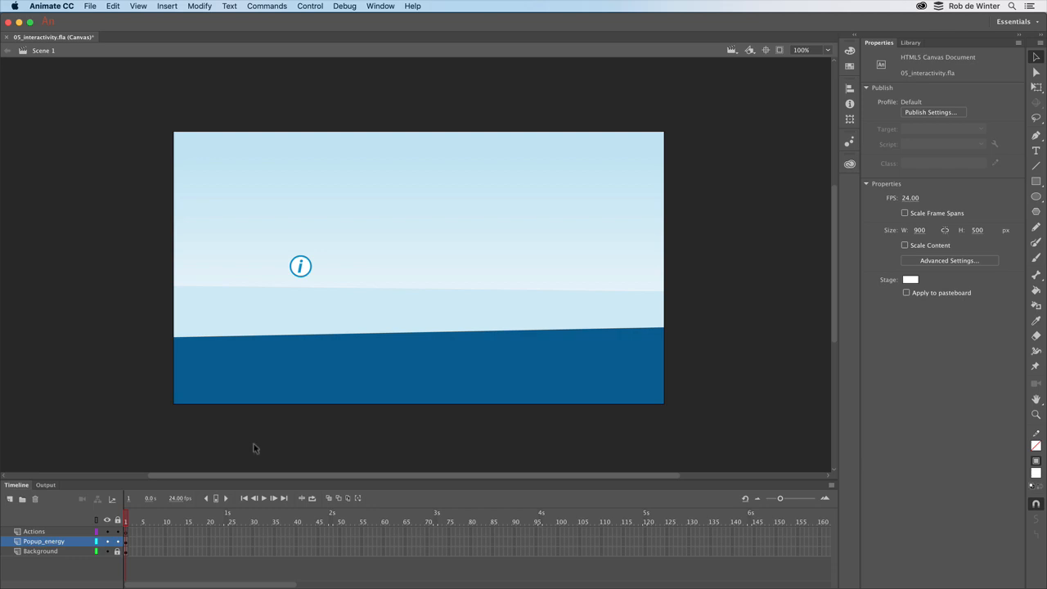
{"action": "mouse_move", "coordinate": [258, 441]}
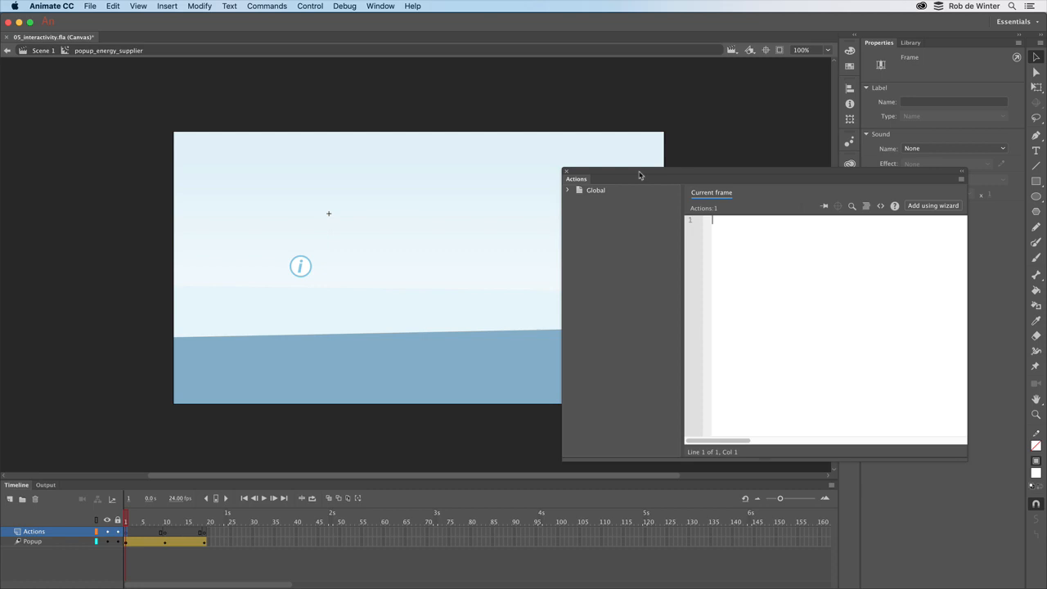
{"action": "mouse_move", "coordinate": [740, 185]}
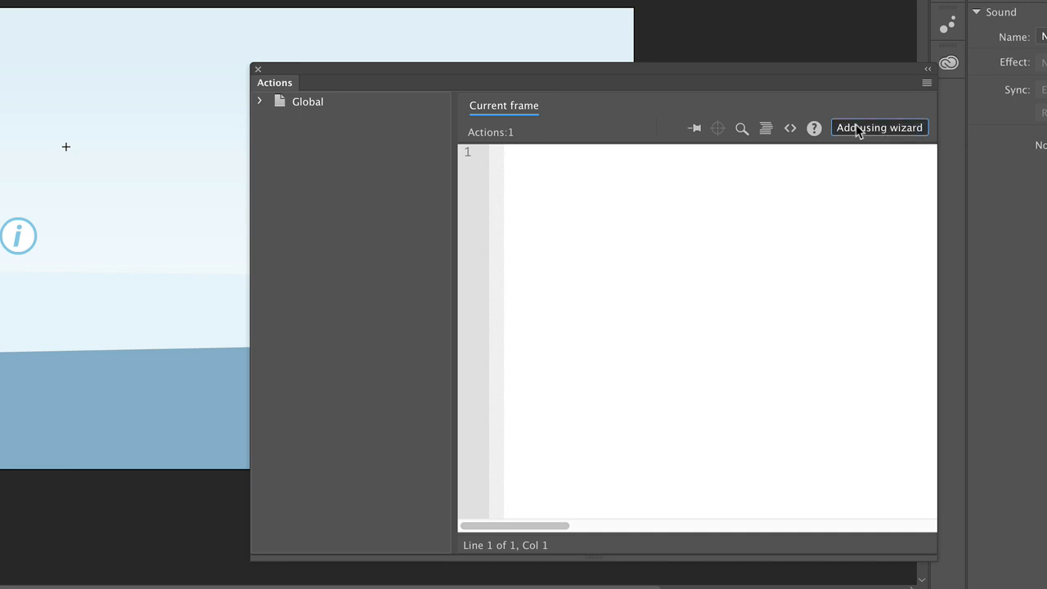
Use the Actions wizard to add a Stop on this timeline triggered with this frame to frame 1
{"action": "left_click", "coordinate": [880, 127]}
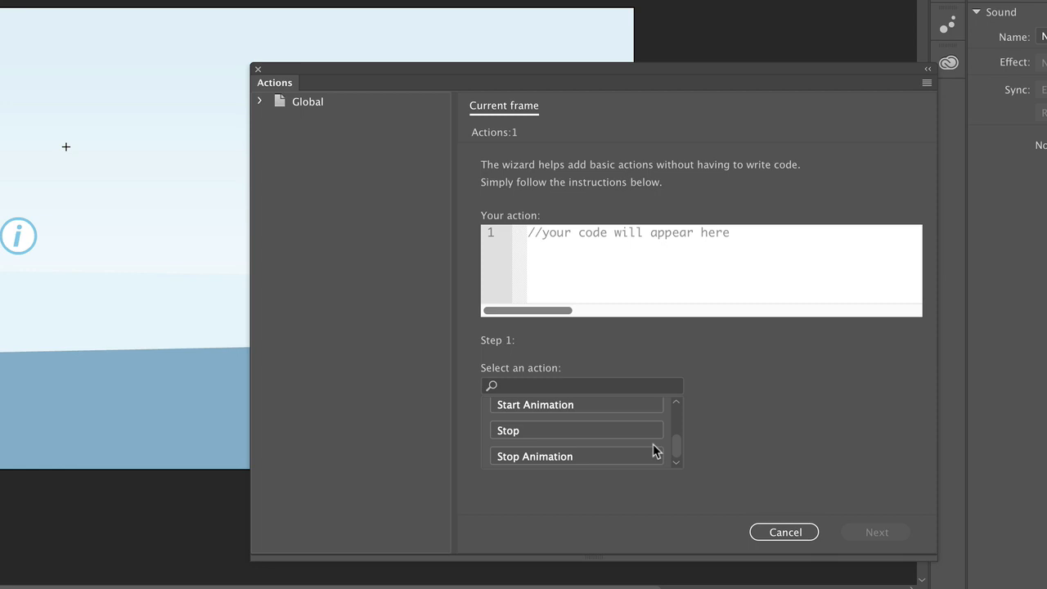
{"action": "left_click", "coordinate": [507, 430]}
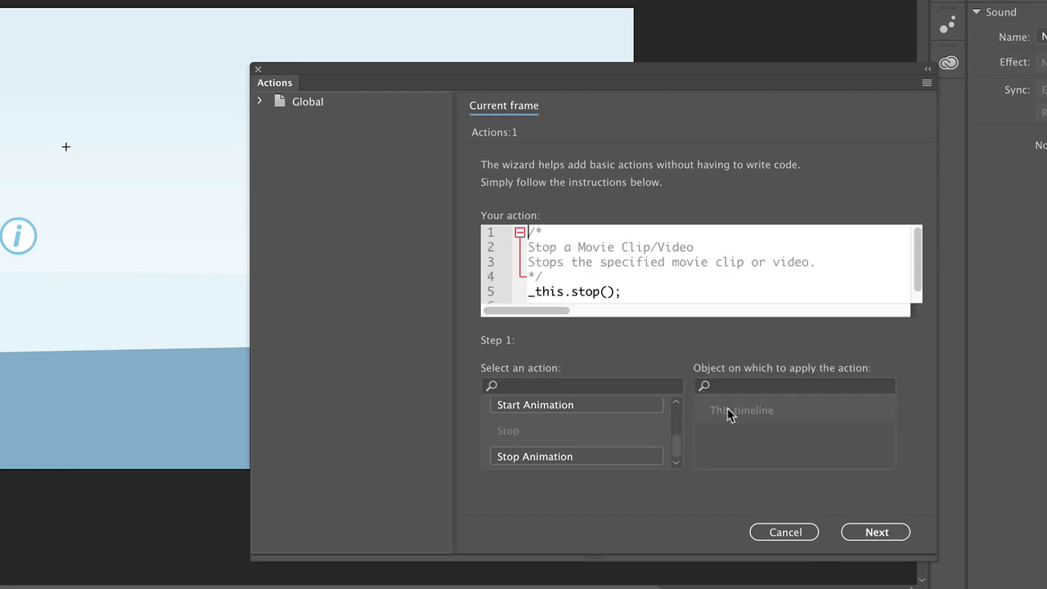
{"action": "left_click", "coordinate": [875, 532]}
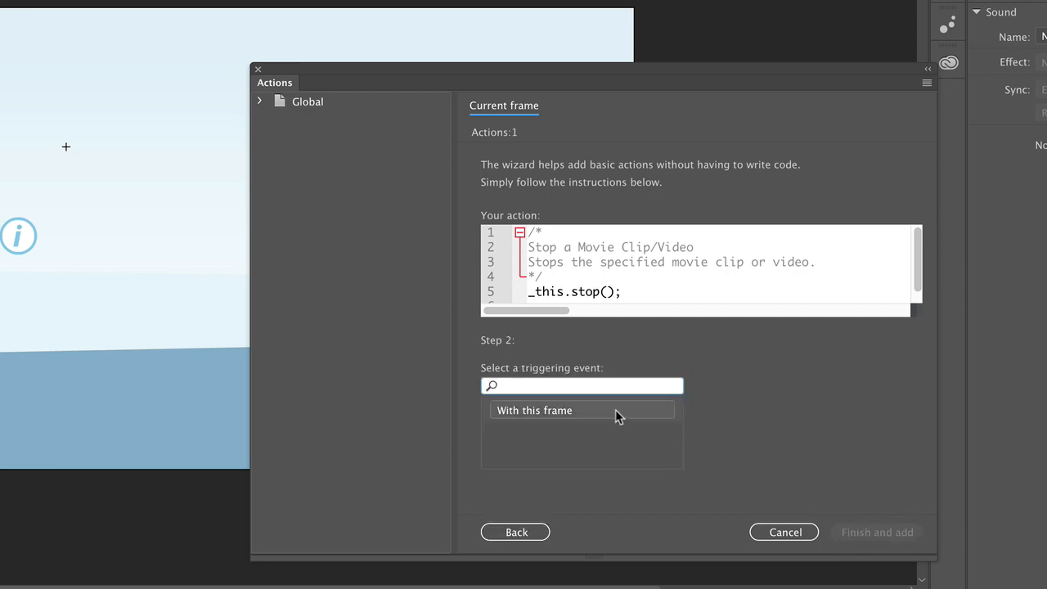
{"action": "left_click", "coordinate": [533, 409]}
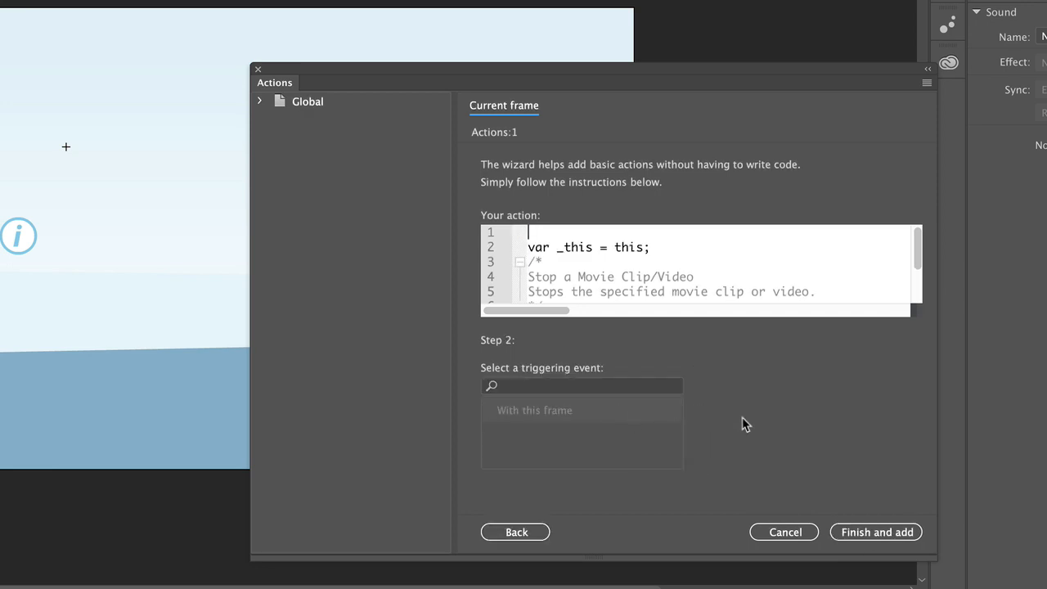
{"action": "left_click", "coordinate": [875, 531]}
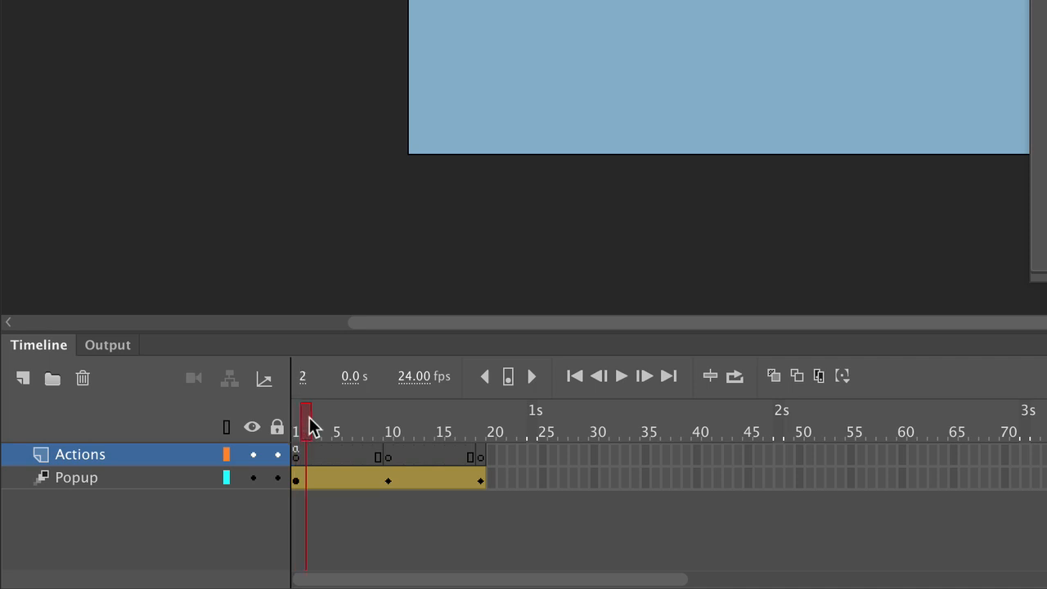
{"action": "mouse_move", "coordinate": [330, 422]}
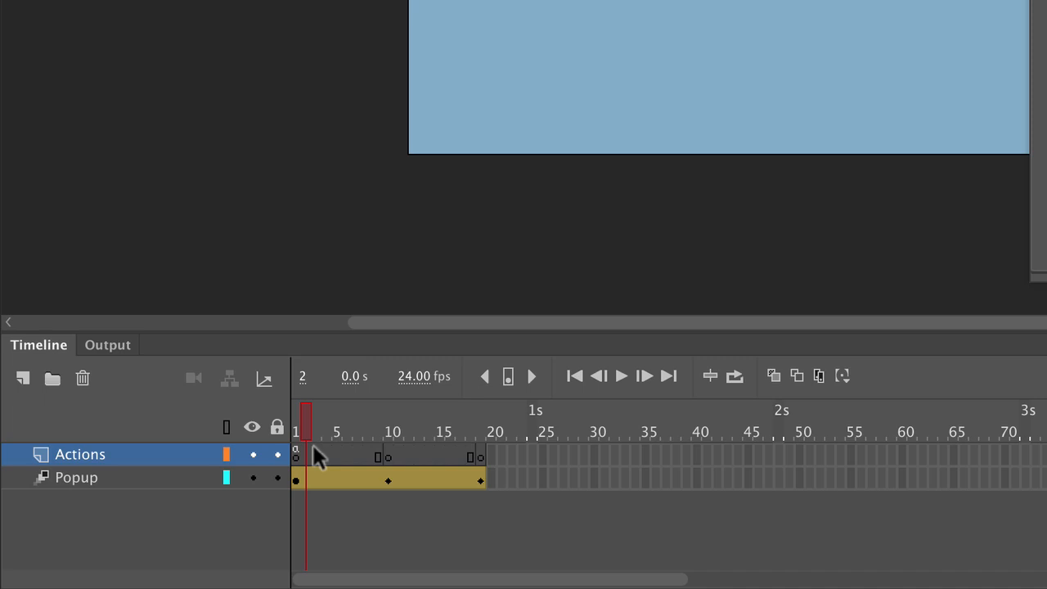
{"action": "mouse_move", "coordinate": [389, 466]}
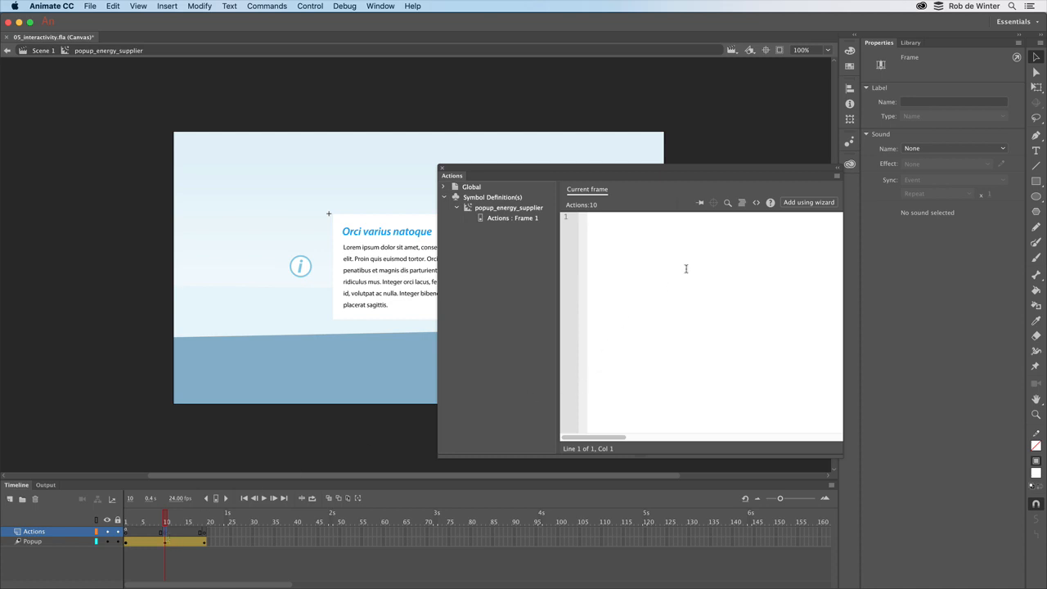
Use the Actions wizard to add a Stop on this timeline triggered with this frame to frame 10
{"action": "left_click", "coordinate": [808, 203]}
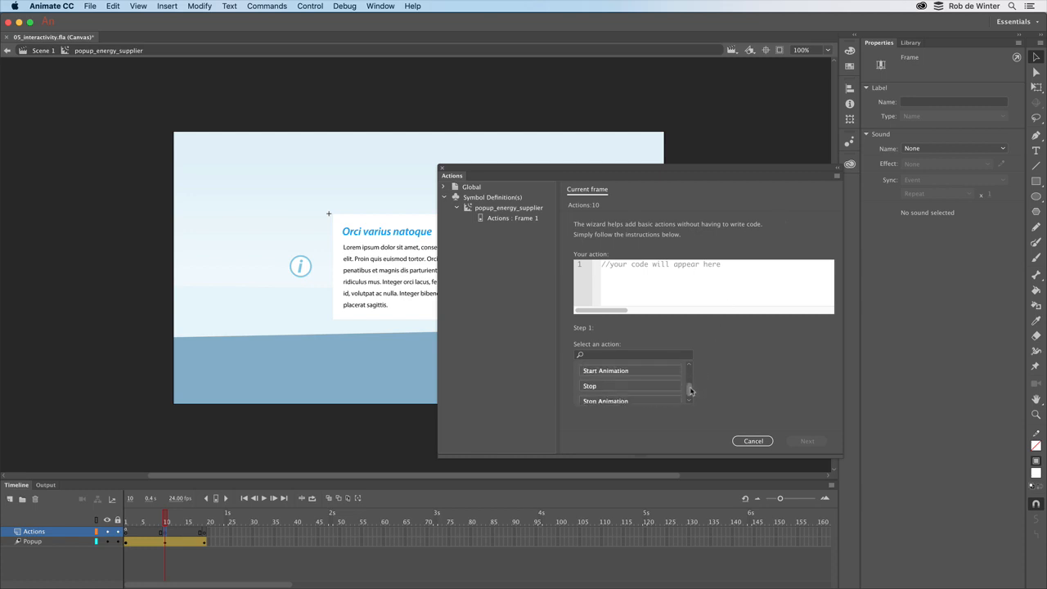
{"action": "left_click", "coordinate": [605, 374]}
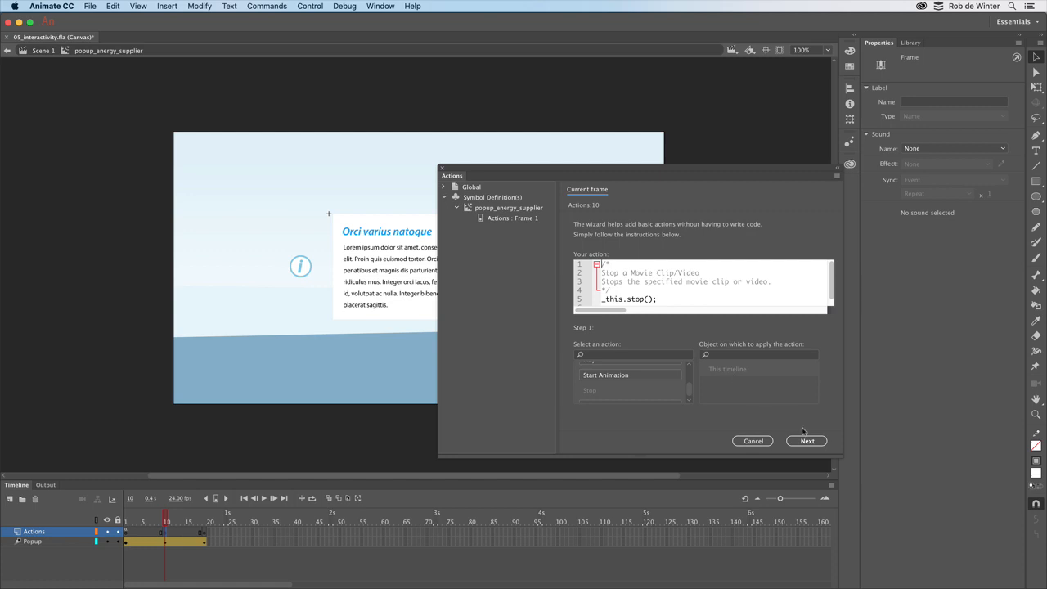
{"action": "left_click", "coordinate": [806, 442]}
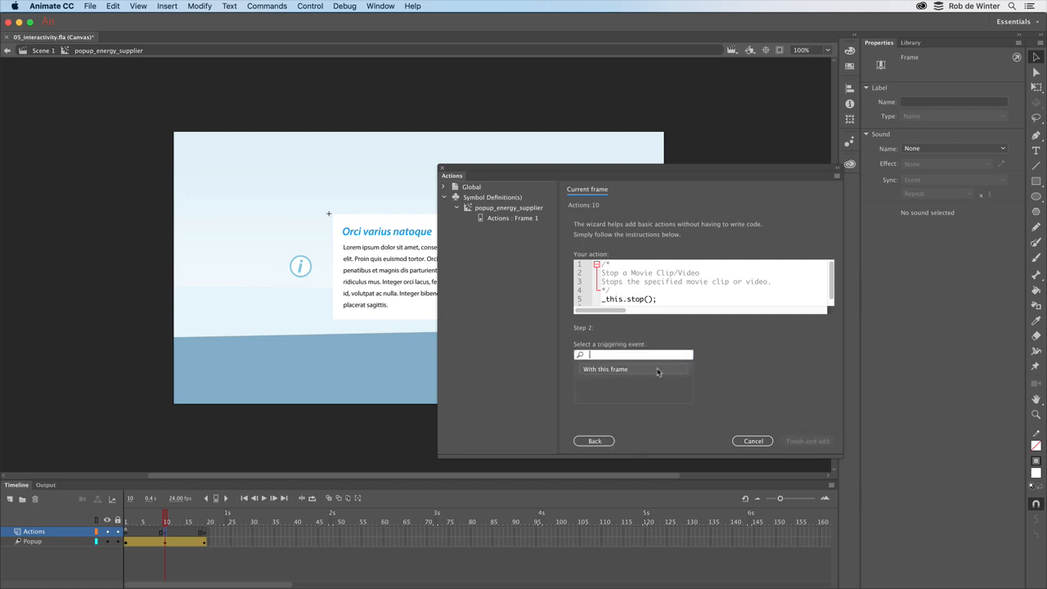
{"action": "left_click", "coordinate": [631, 370]}
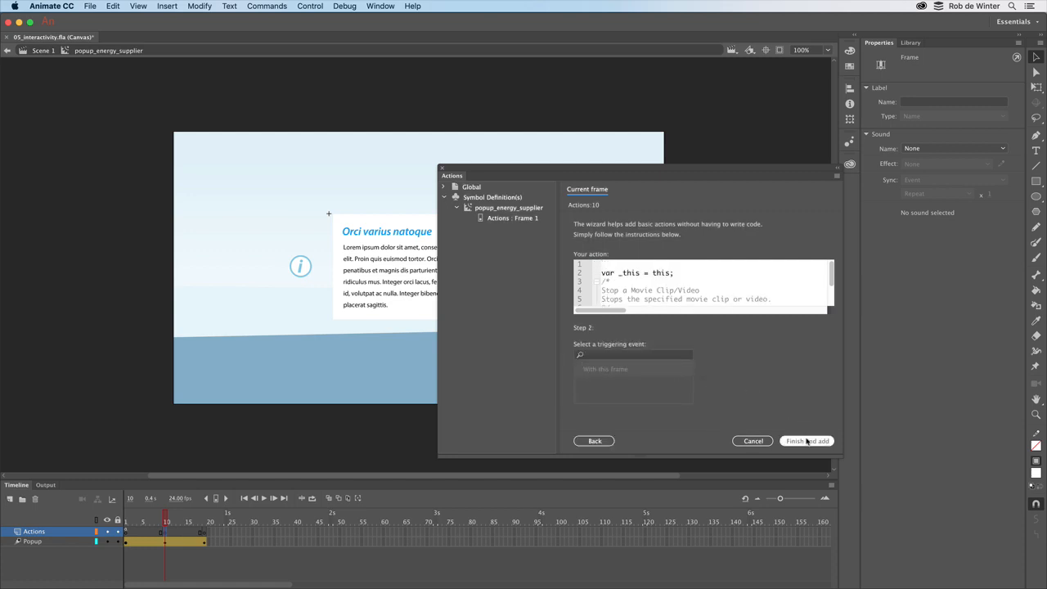
{"action": "left_click", "coordinate": [806, 441]}
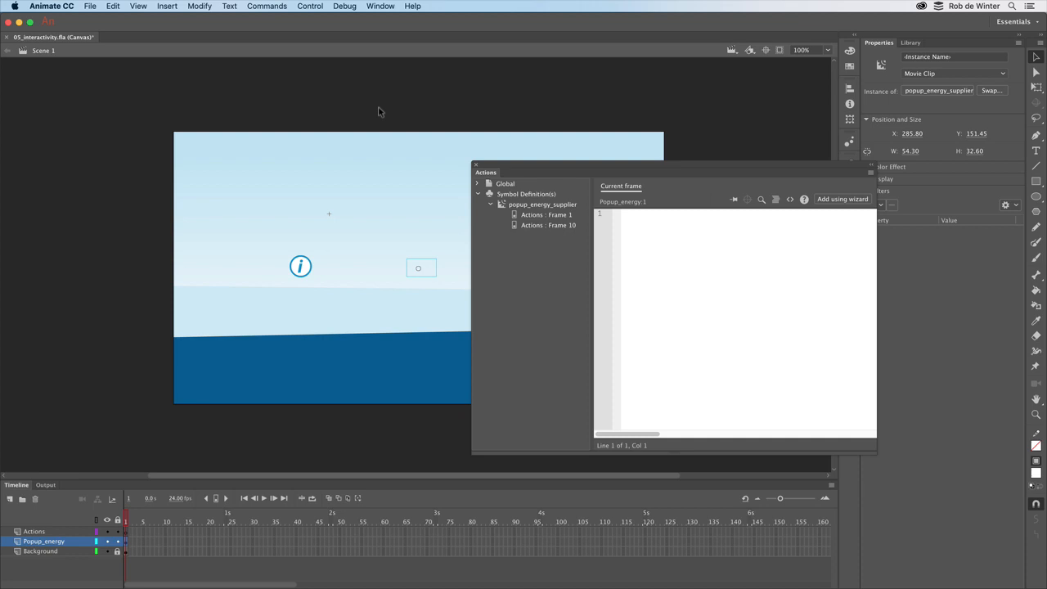
Move the Actions panel aside and name the selected info button instance info_button
{"action": "left_click_drag", "start_coordinate": [485, 171], "coordinate": [625, 169]}
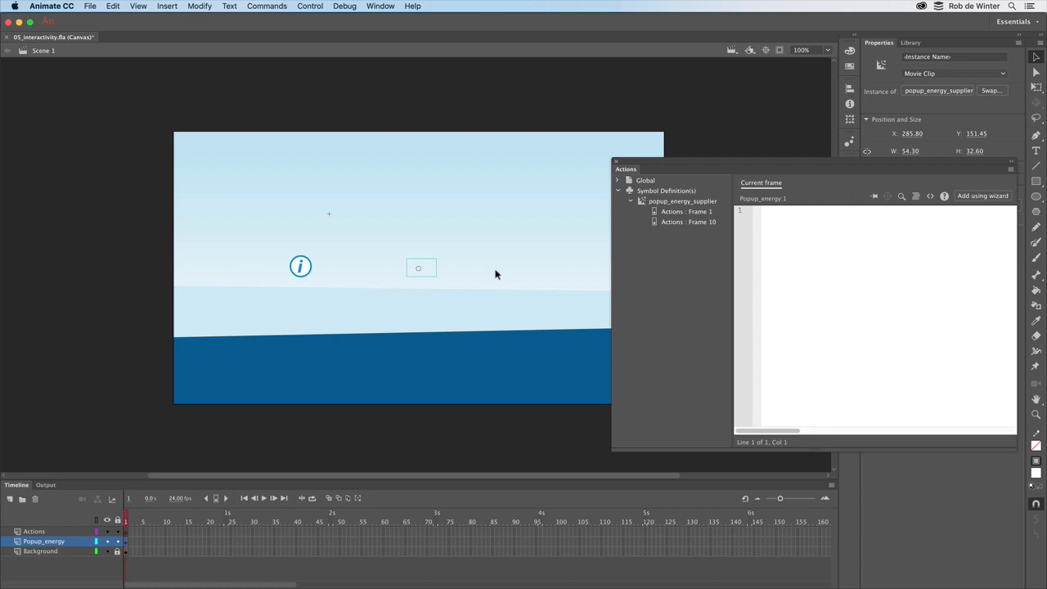
{"action": "mouse_move", "coordinate": [314, 282]}
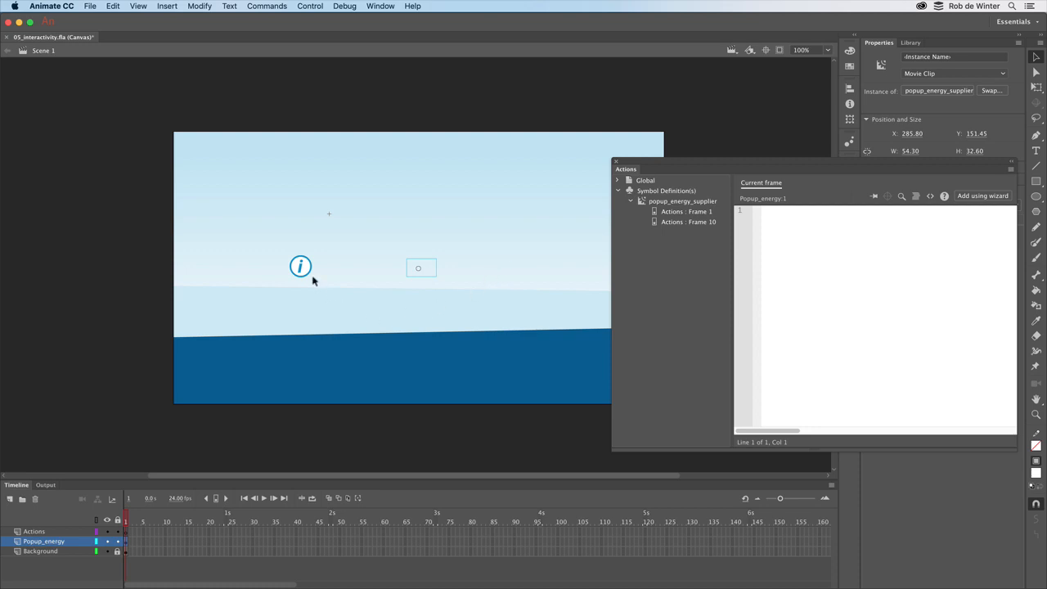
{"action": "left_click", "coordinate": [301, 265]}
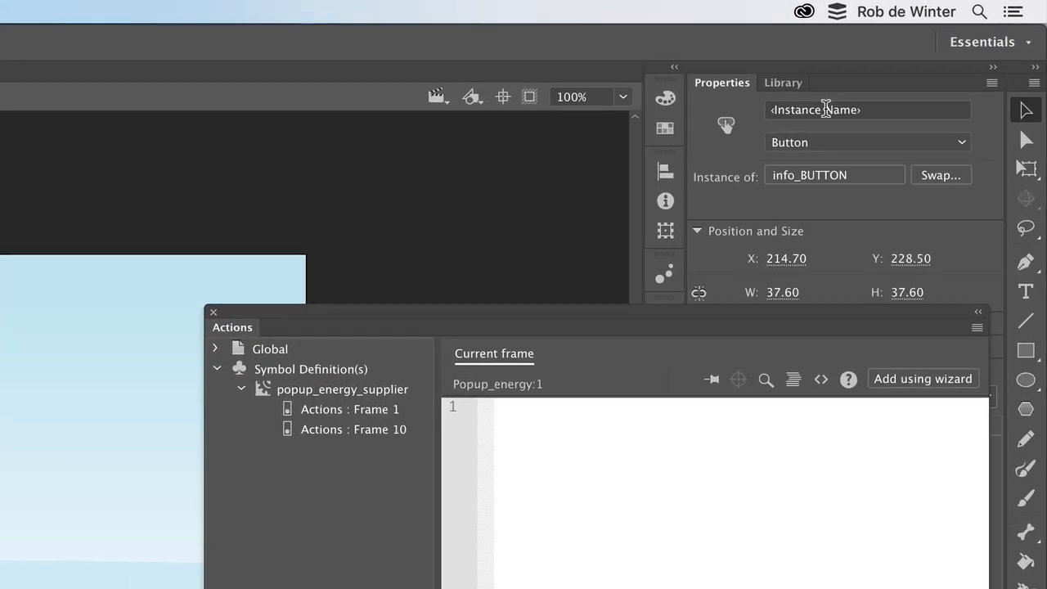
{"action": "left_click", "coordinate": [867, 110]}
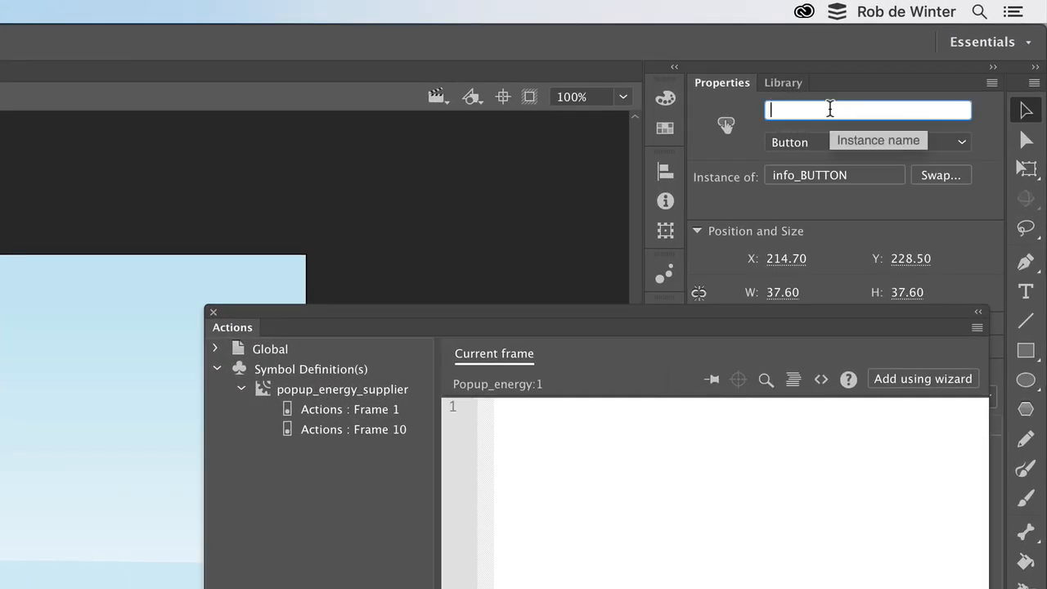
{"action": "type", "text": "in"}
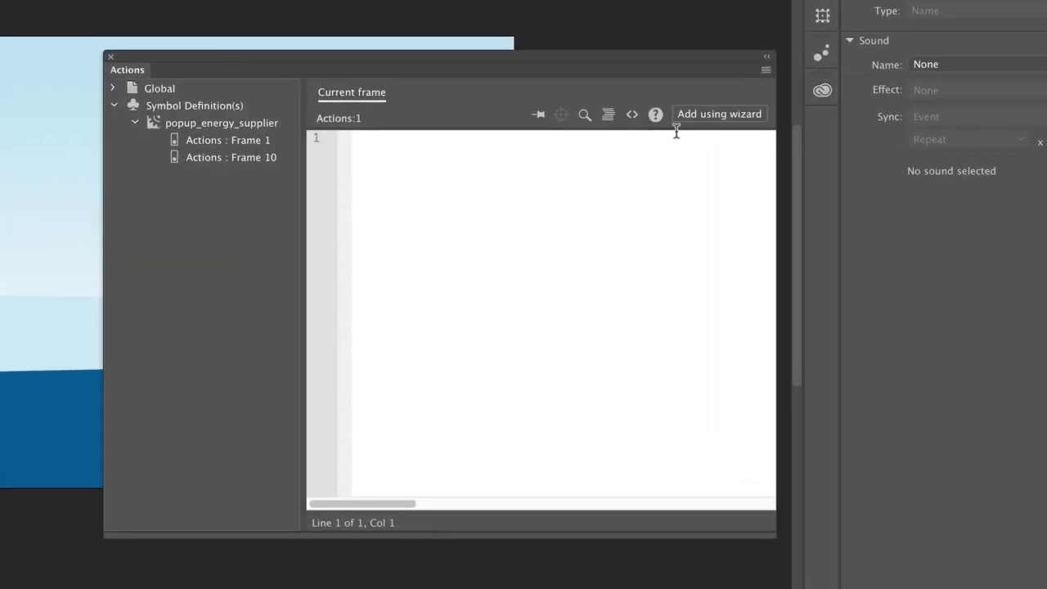
Use the wizard to generate Play on popup triggered On Mouse Click of info_button
{"action": "left_click", "coordinate": [718, 114]}
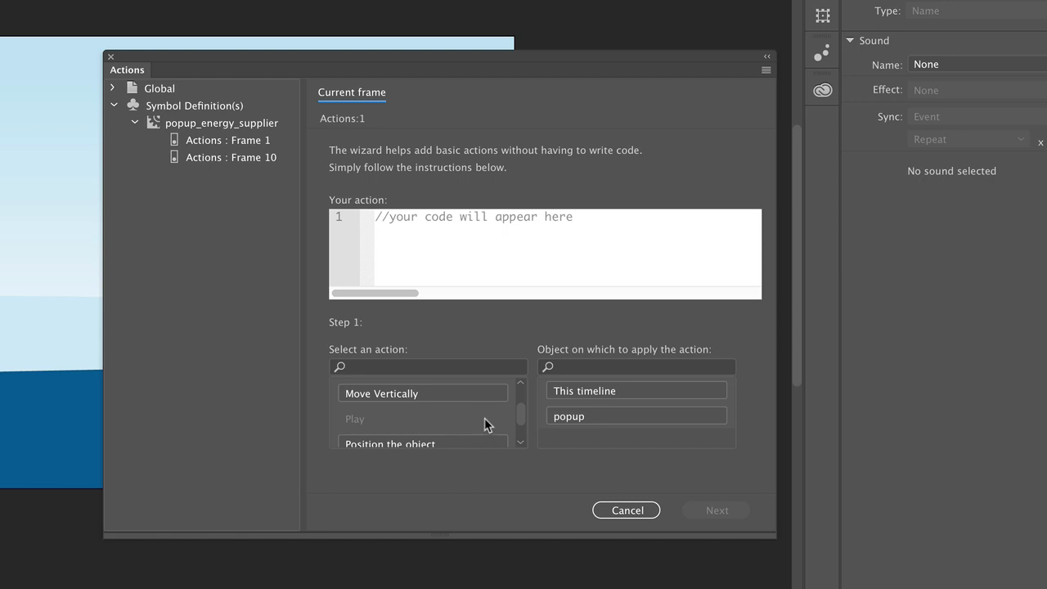
{"action": "mouse_move", "coordinate": [522, 412]}
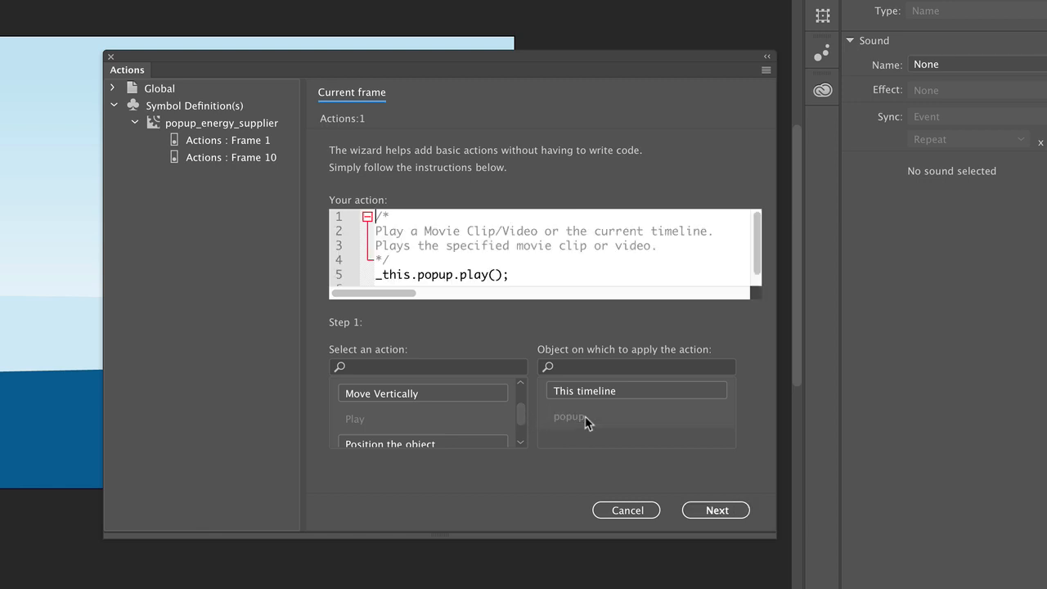
{"action": "left_click", "coordinate": [715, 510]}
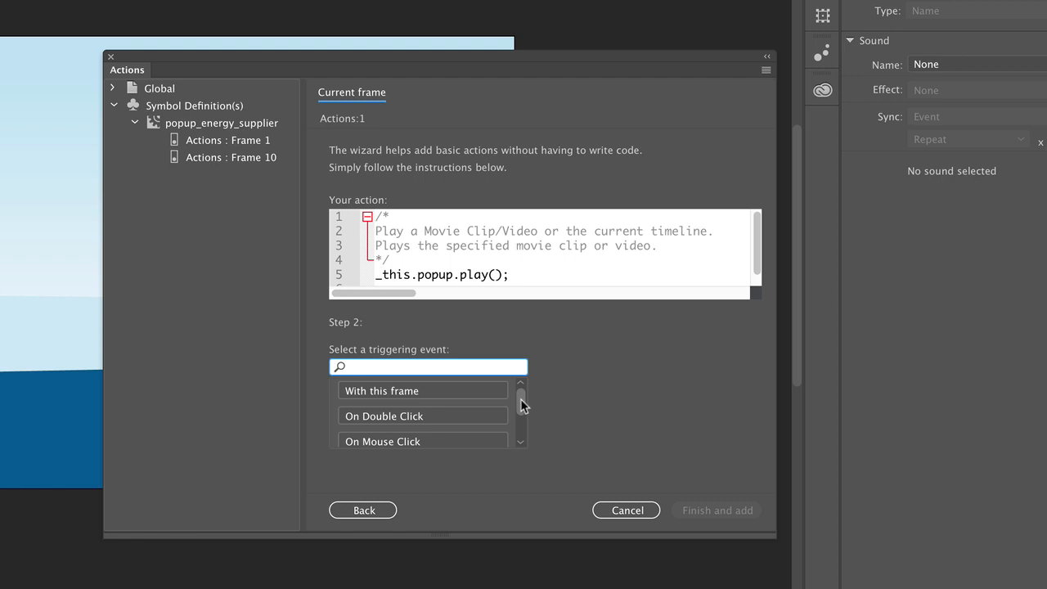
{"action": "scroll", "scroll_direction": "down", "scroll_amount": 3}
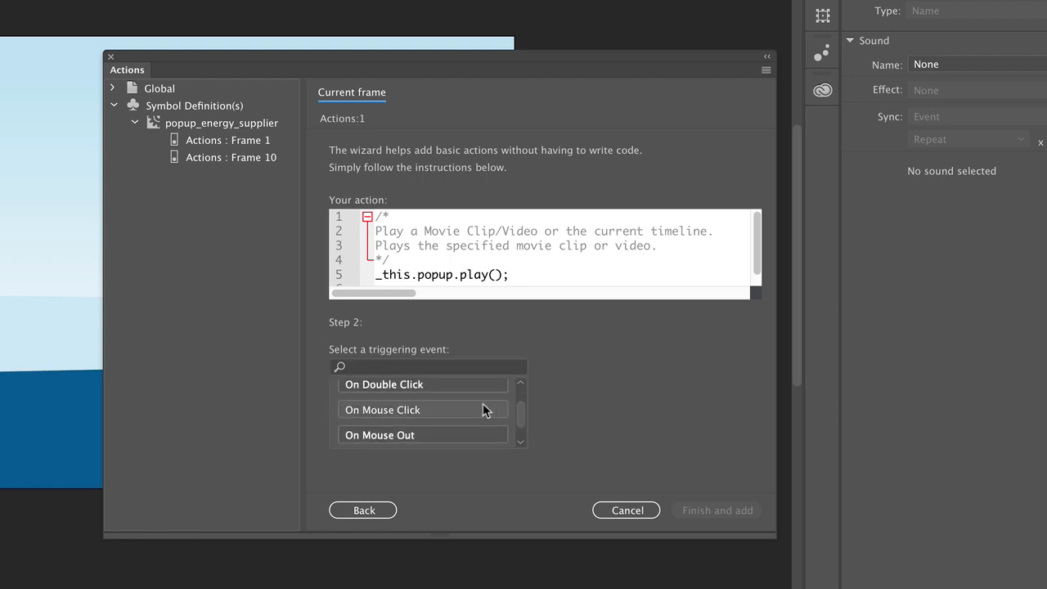
{"action": "left_click", "coordinate": [383, 409]}
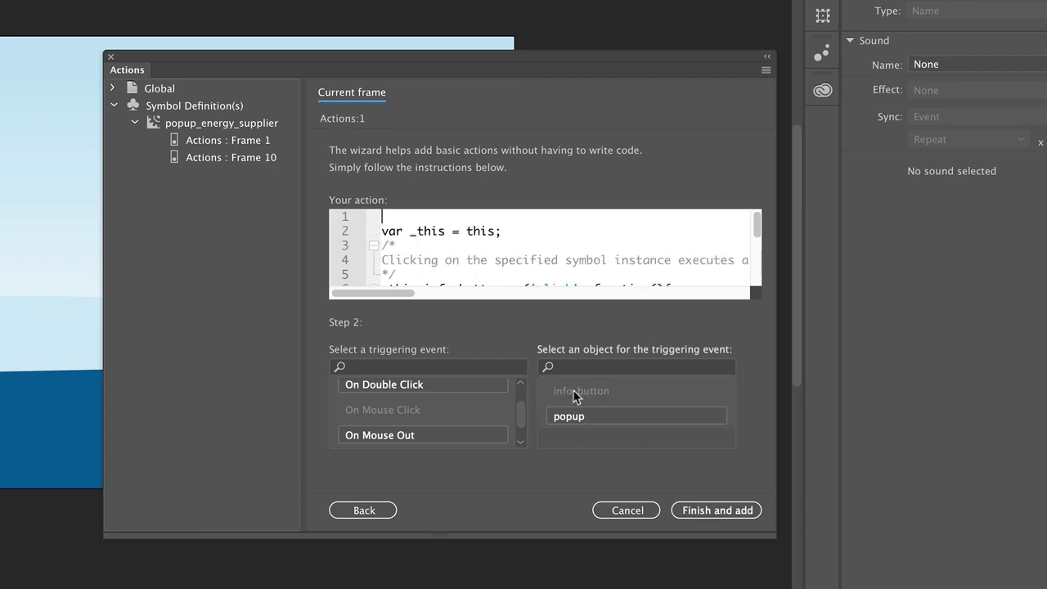
{"action": "left_click", "coordinate": [716, 511]}
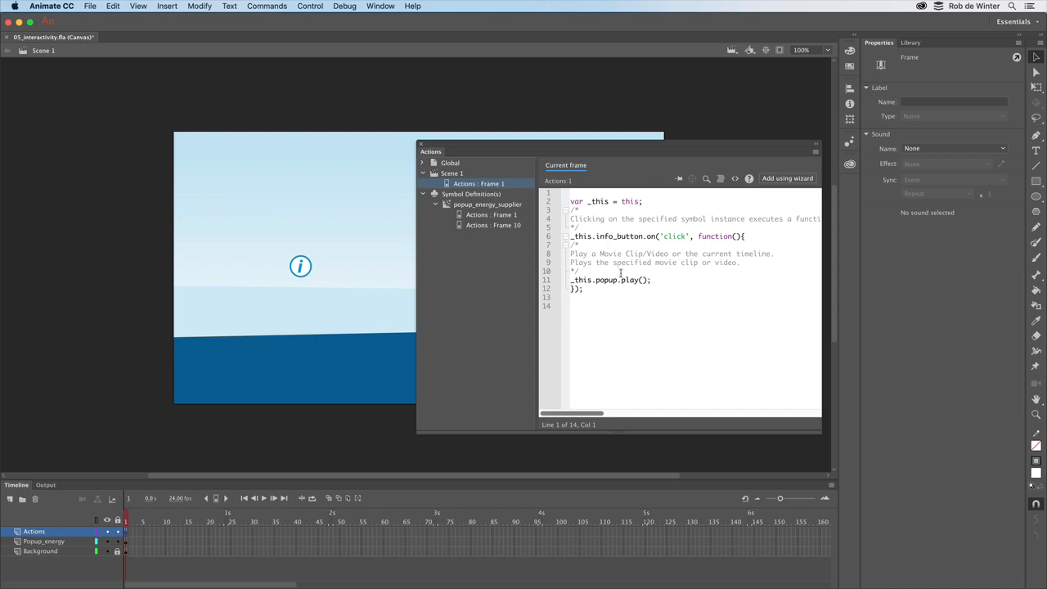
{"action": "mouse_move", "coordinate": [364, 270]}
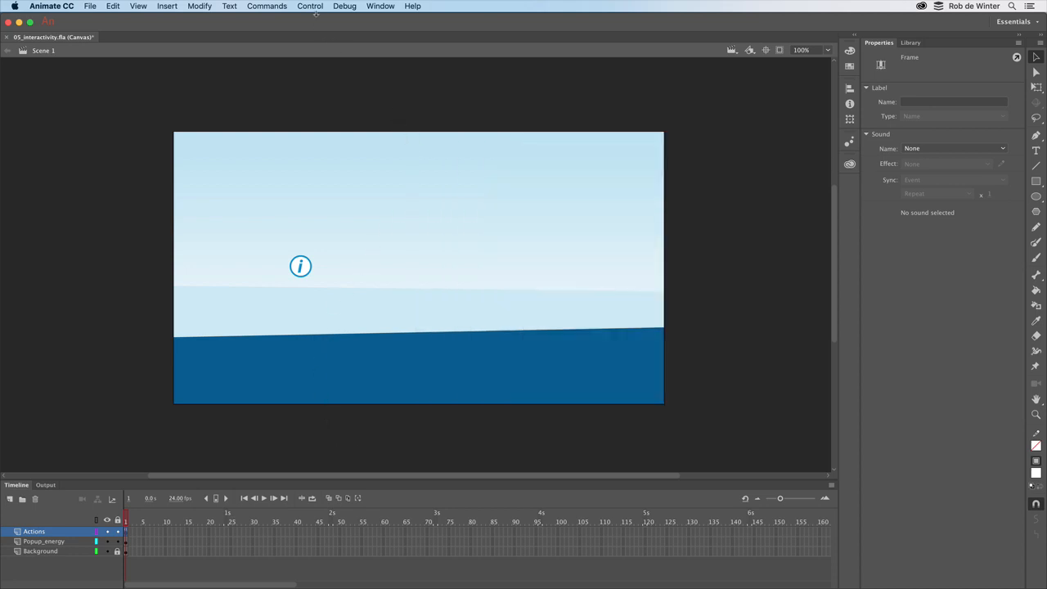
Run Control > Test to preview the infographic with the new click script in Safari
{"action": "left_click", "coordinate": [310, 7]}
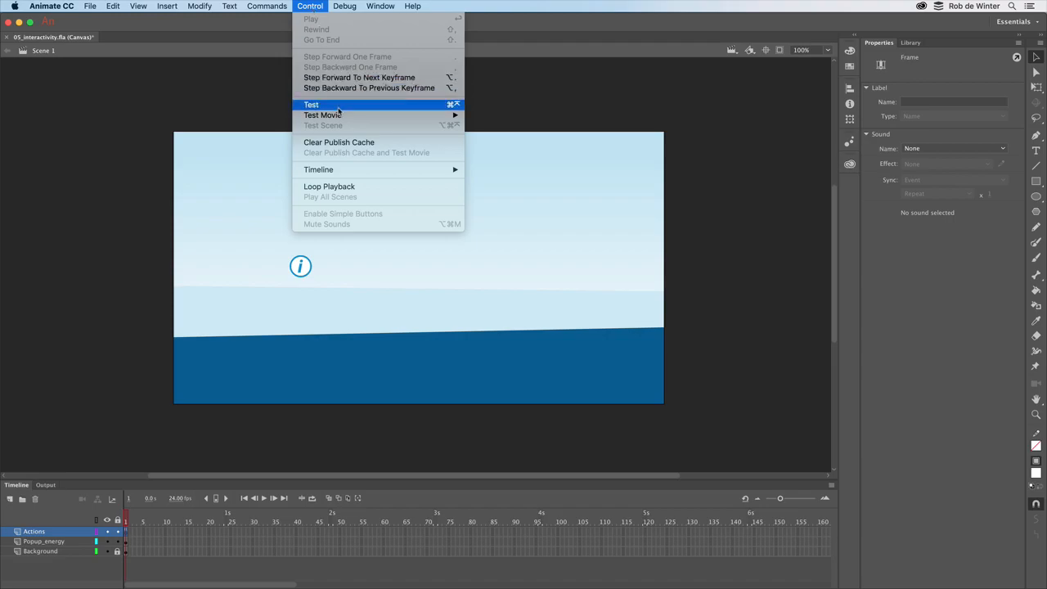
{"action": "left_click", "coordinate": [320, 114]}
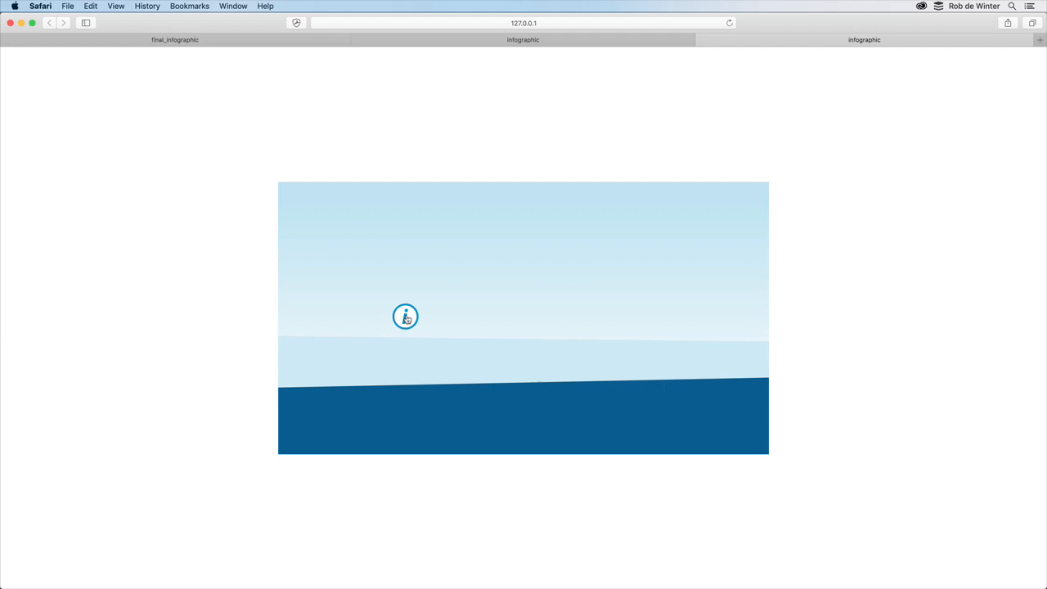
{"action": "mouse_move", "coordinate": [399, 346]}
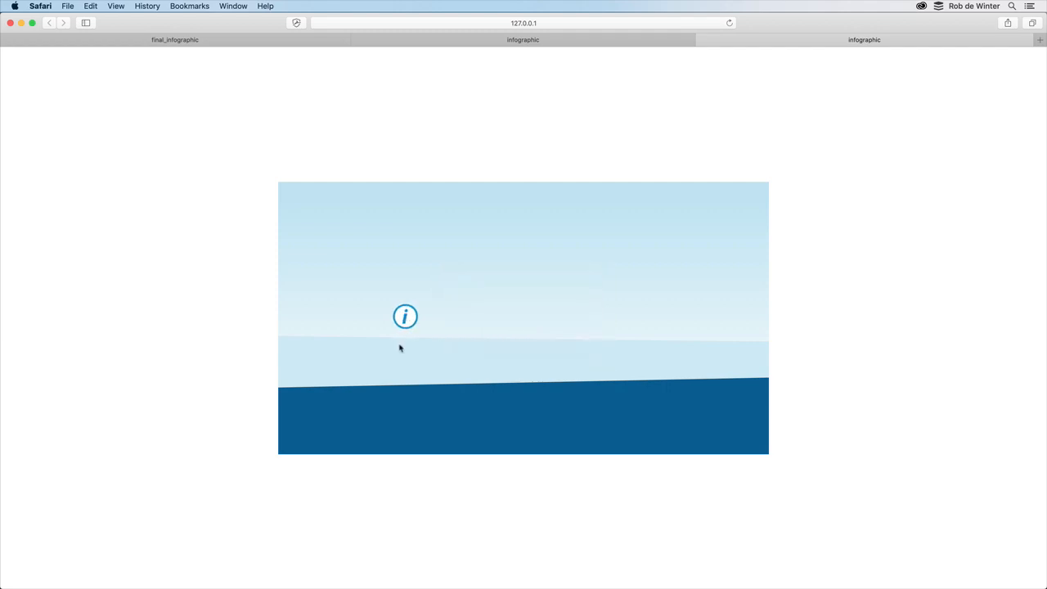